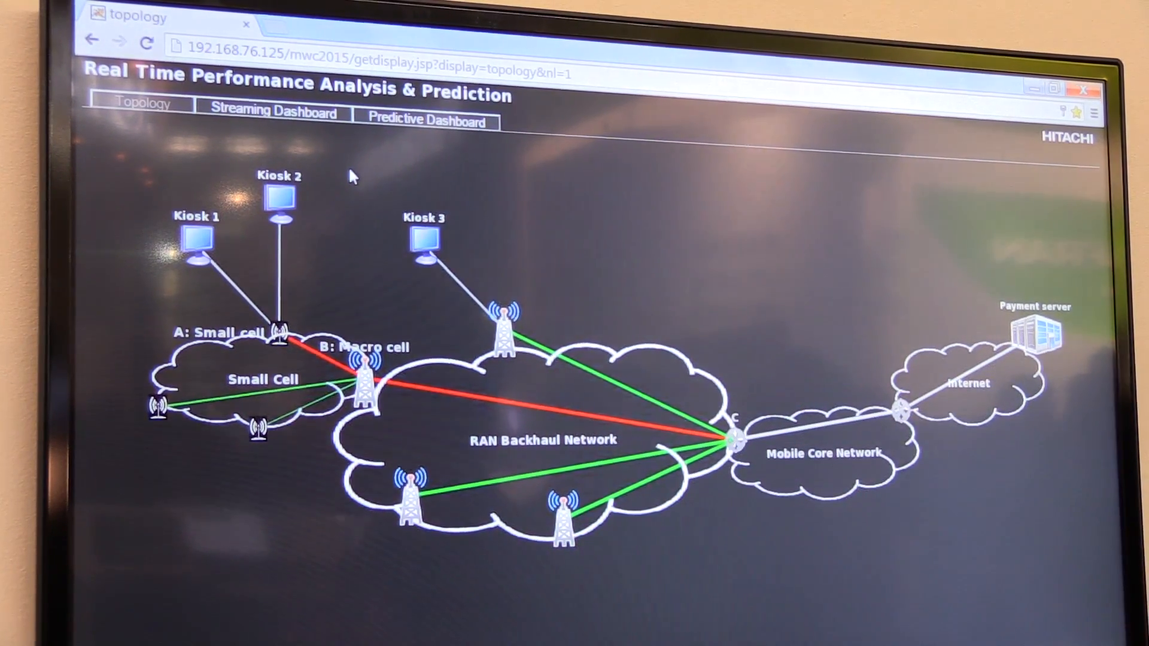
mouse_move(338, 136)
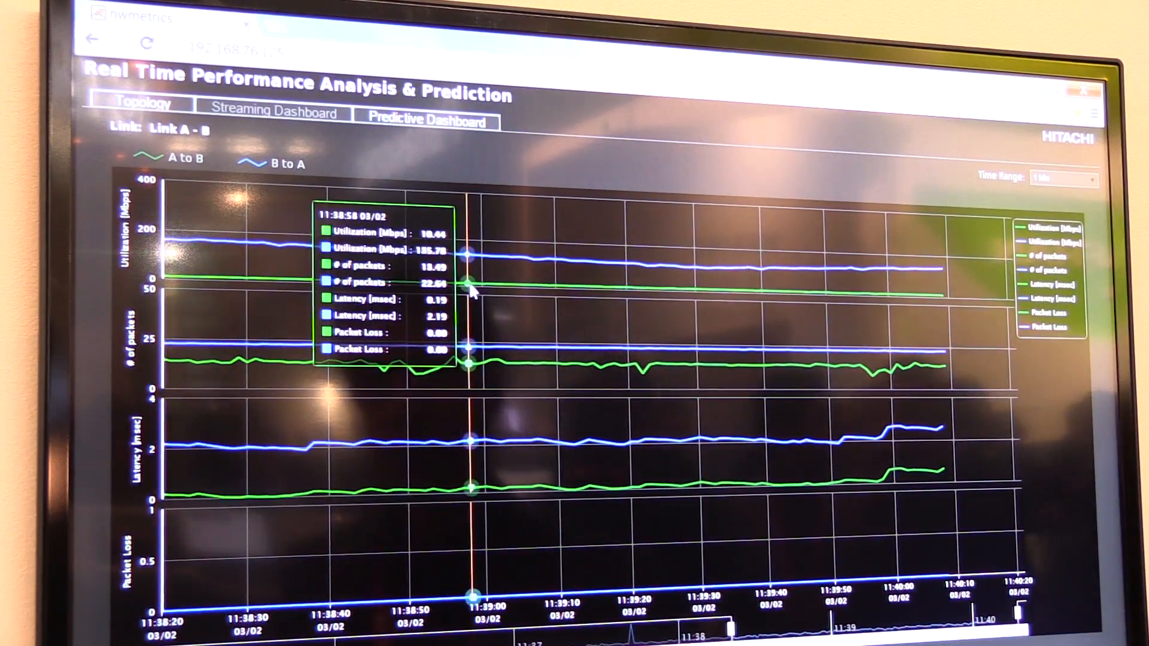
mouse_move(428, 283)
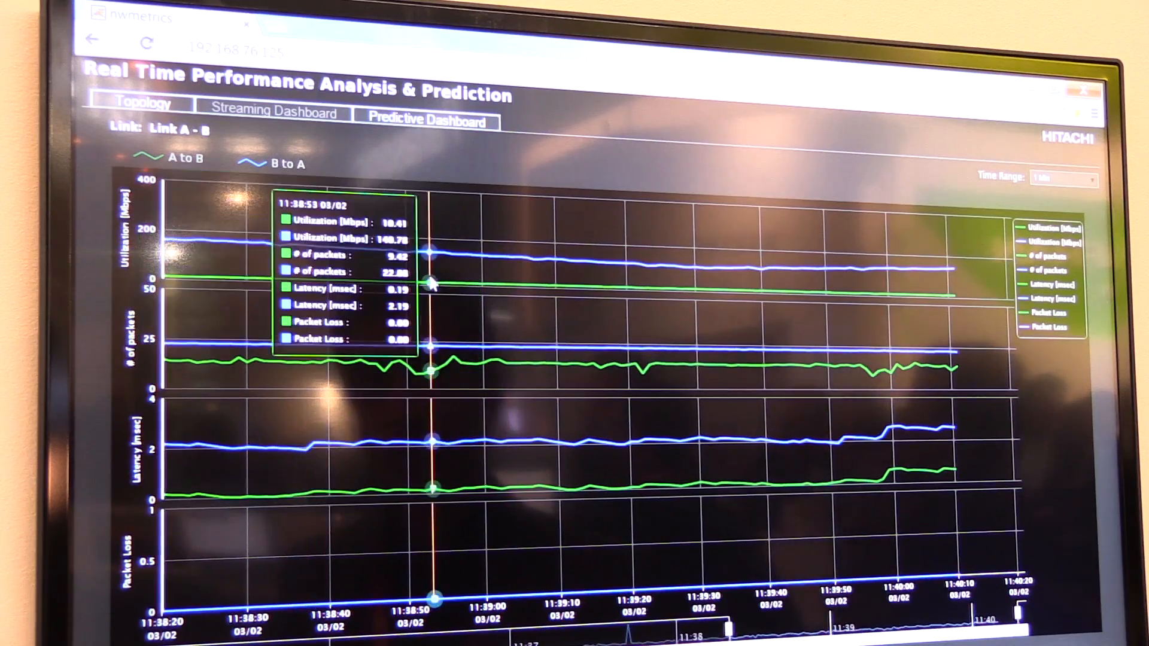